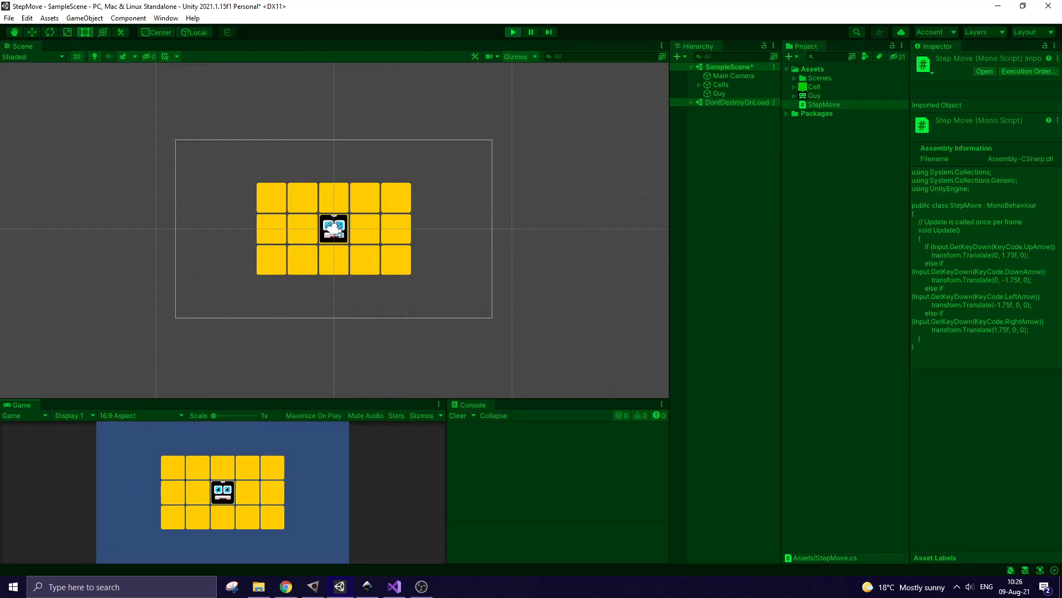
- Review the movement script by scrolling through it before testing
key("Up")
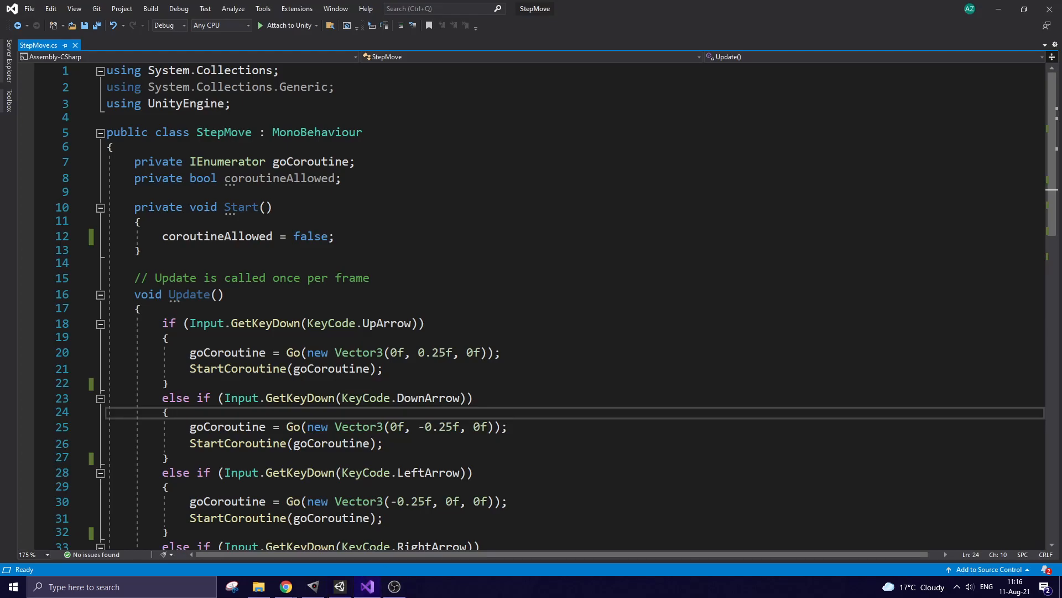
left_click(170, 412)
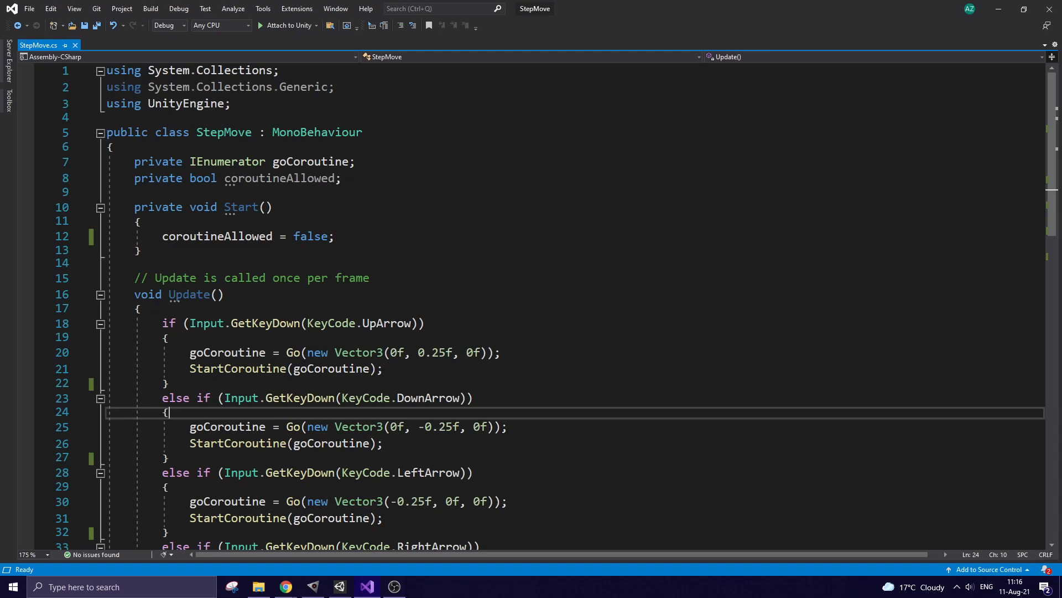
scroll("down", 3)
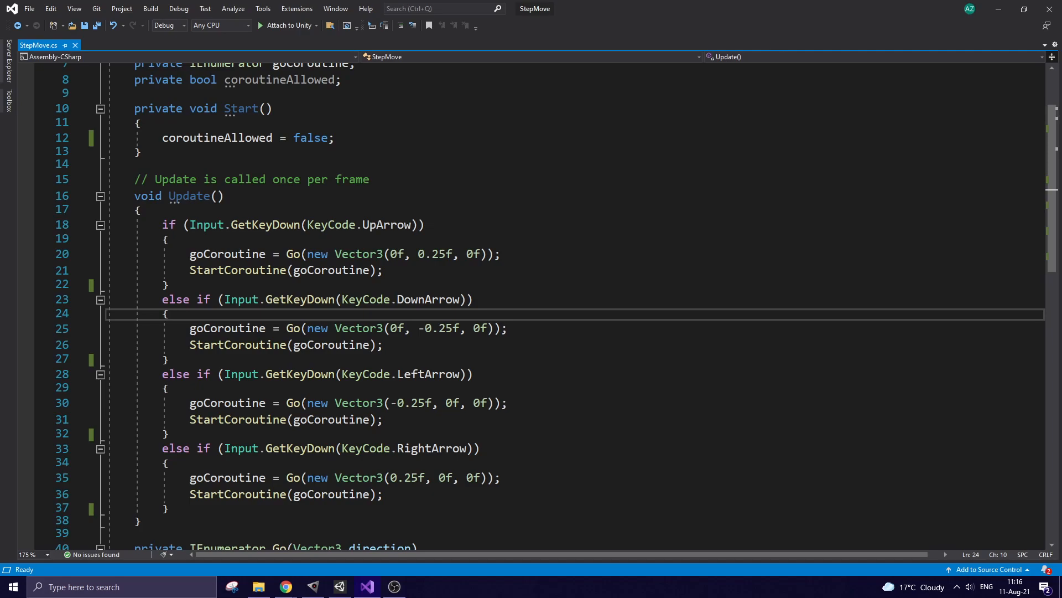
scroll("down", 3)
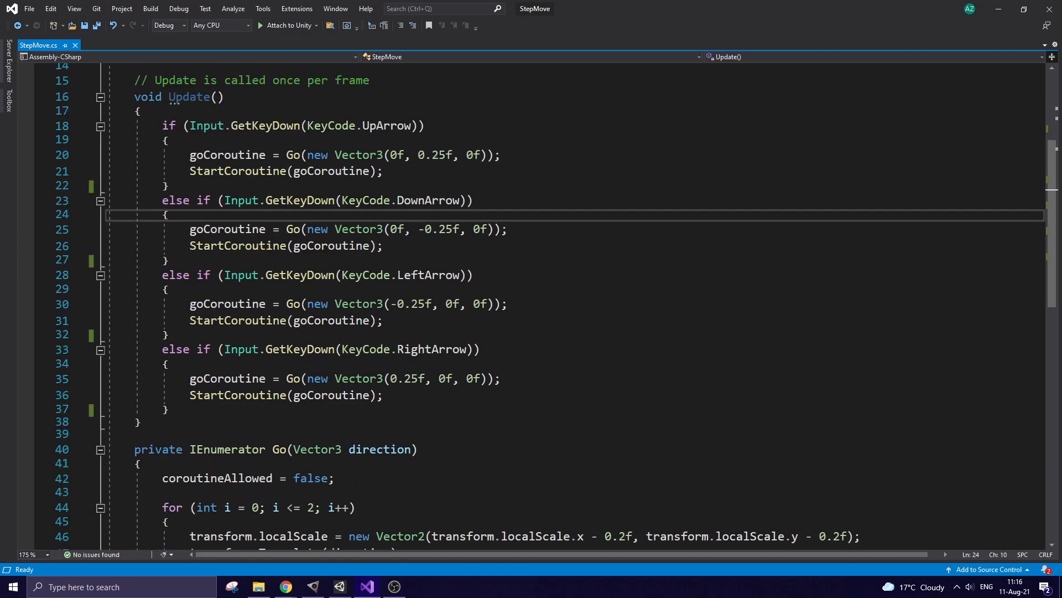
scroll("down", 3)
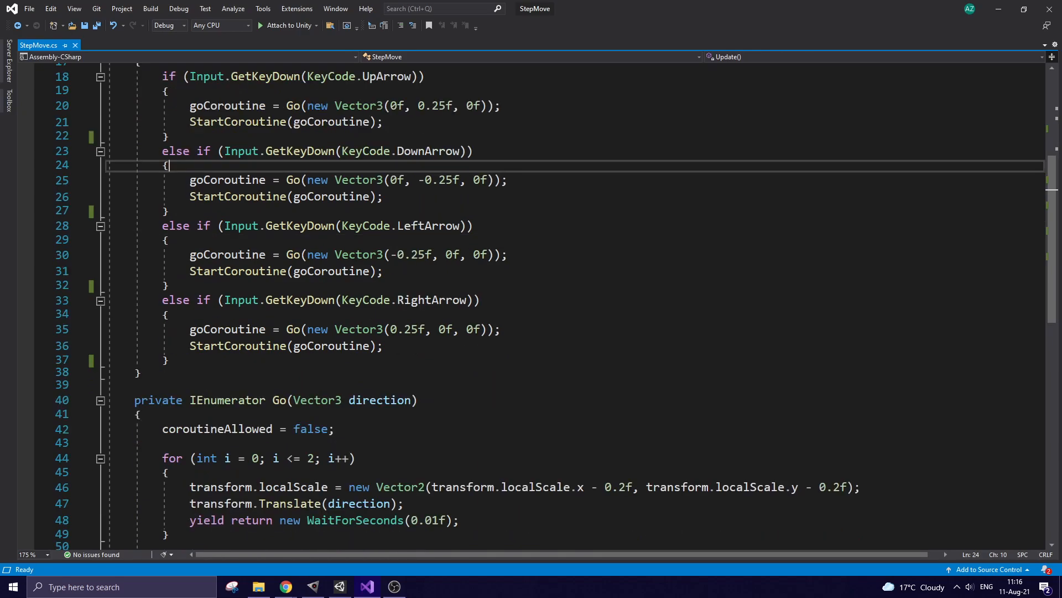
scroll("down", 3)
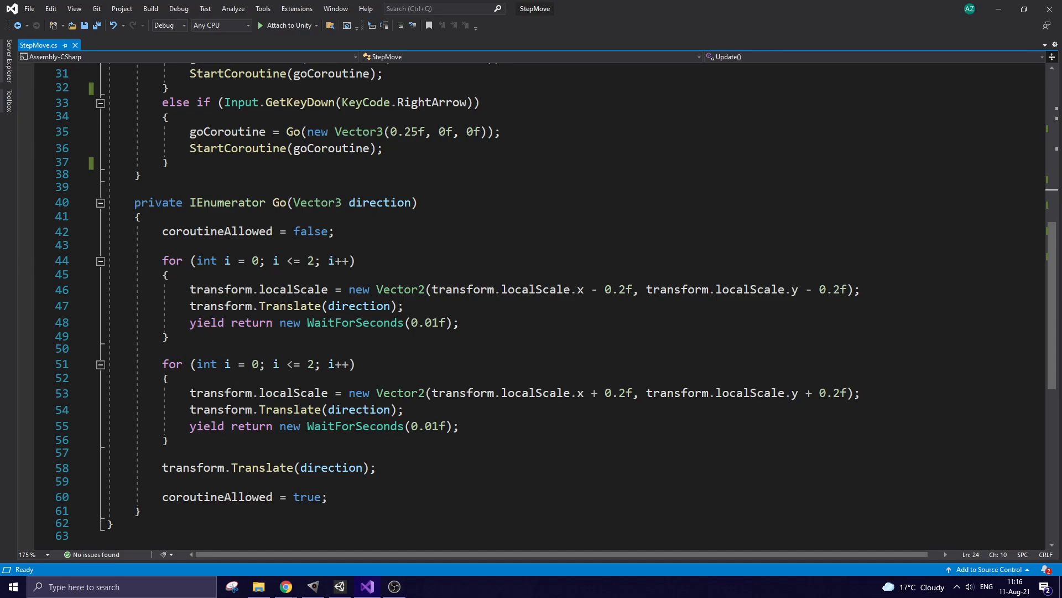
scroll("down", 3)
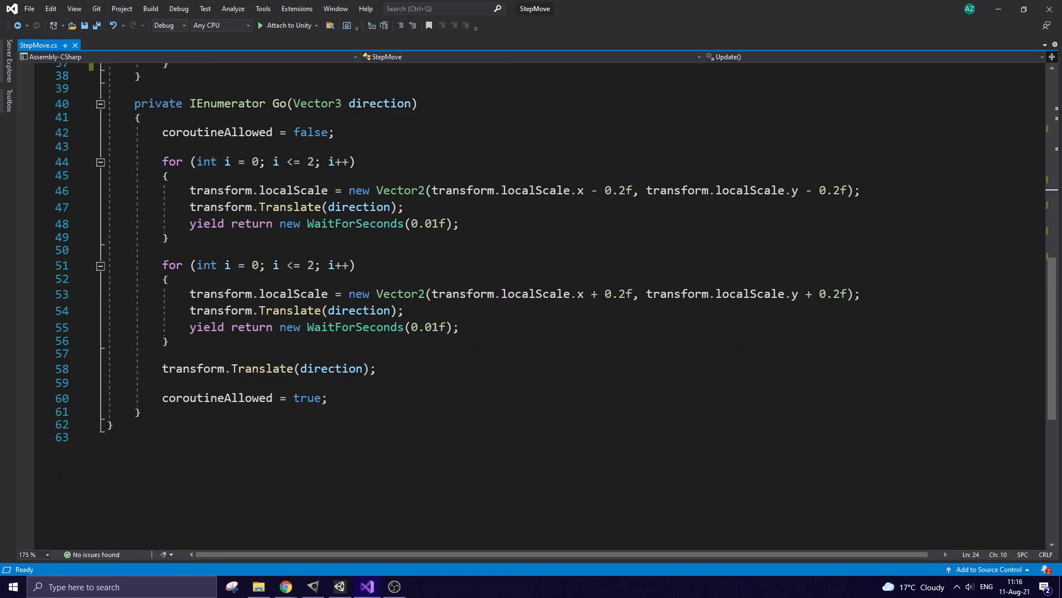
- Back in Unity, select the Guy object and start Play mode to test the movement
left_click(338, 586)
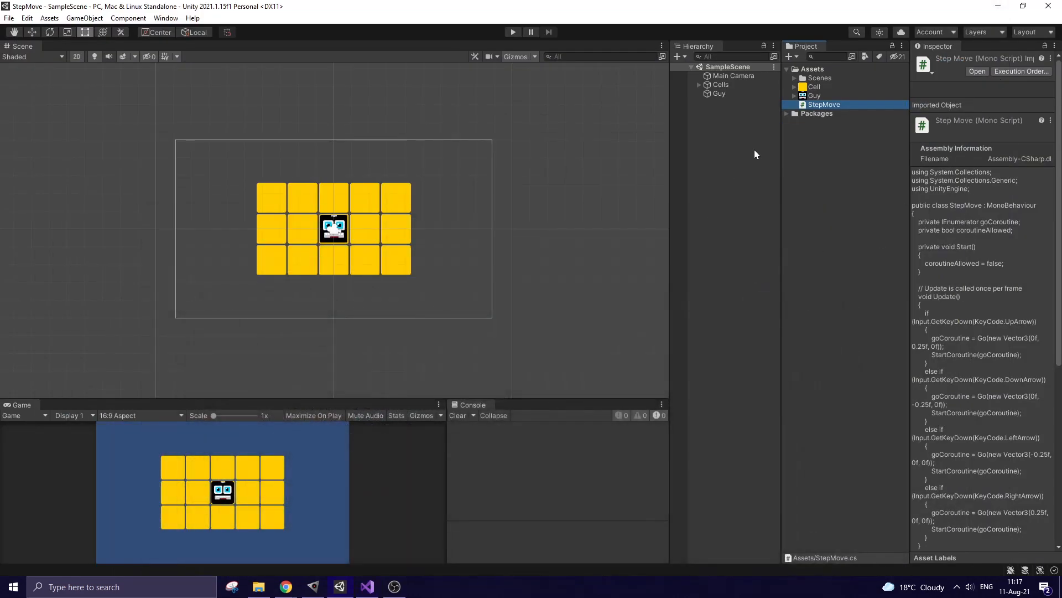
left_click(720, 93)
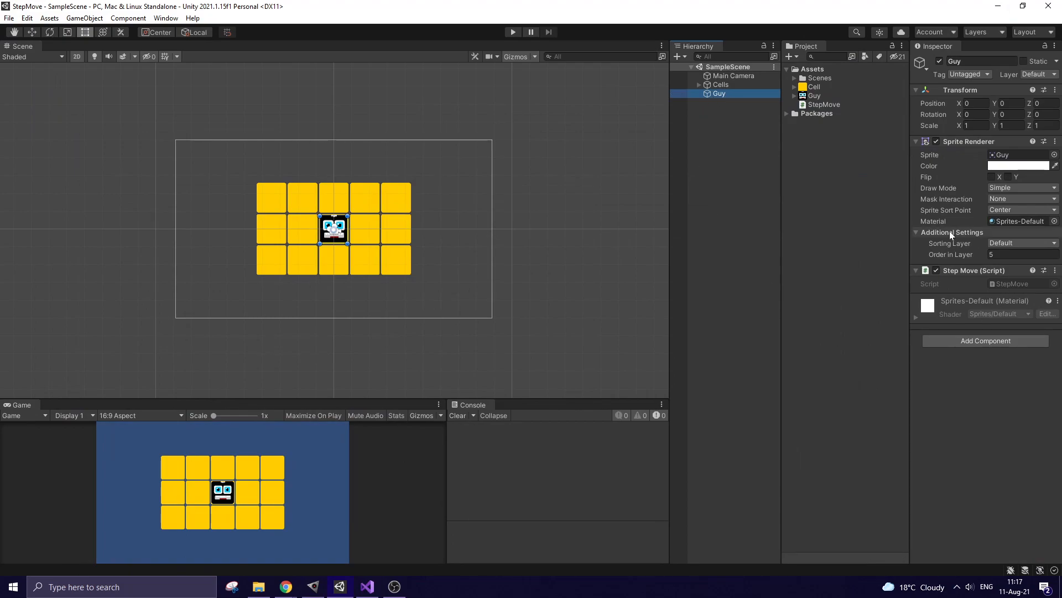
left_click(513, 32)
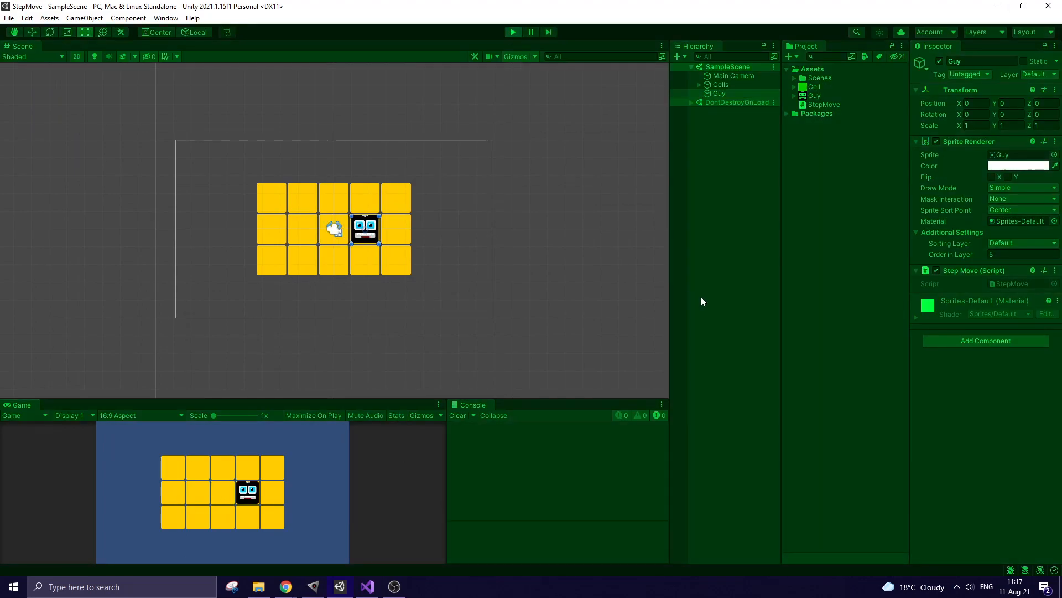